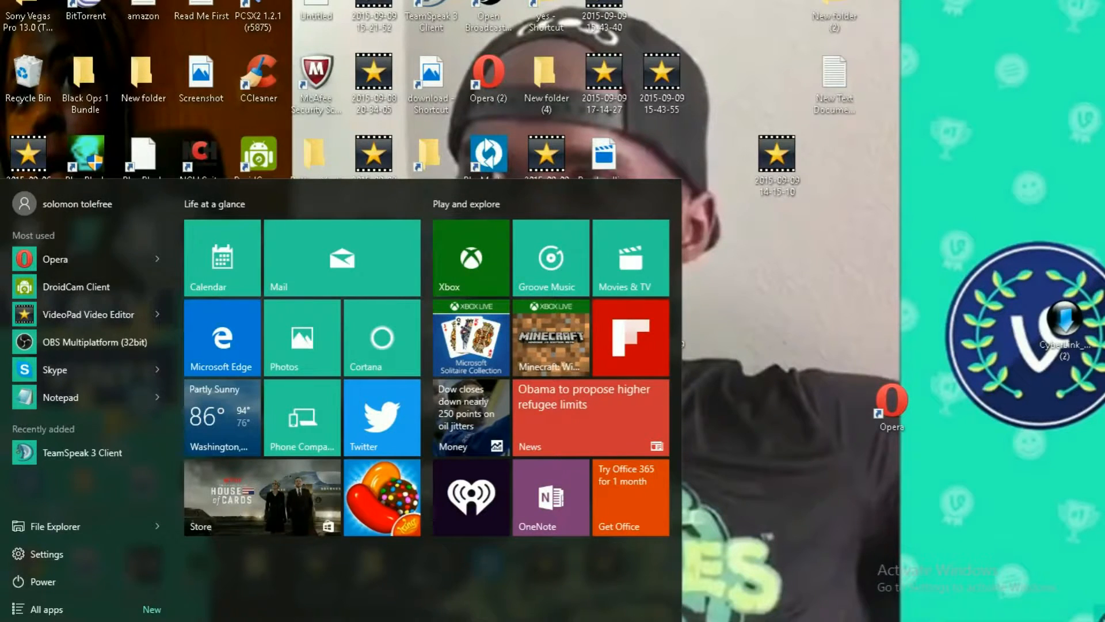
# - Search the Start menu for "control" to find Control Panel
pyautogui.write('control')
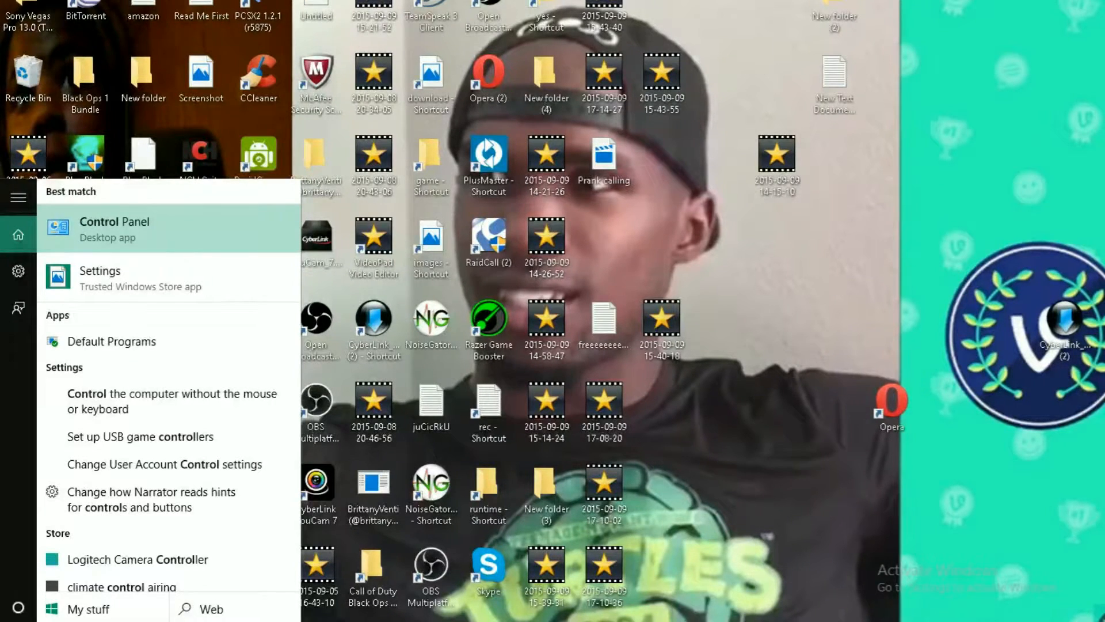
# - Launch Control Panel and start uninstalling VideoPad Video Editor from Programs and Features
pyautogui.click(114, 229)
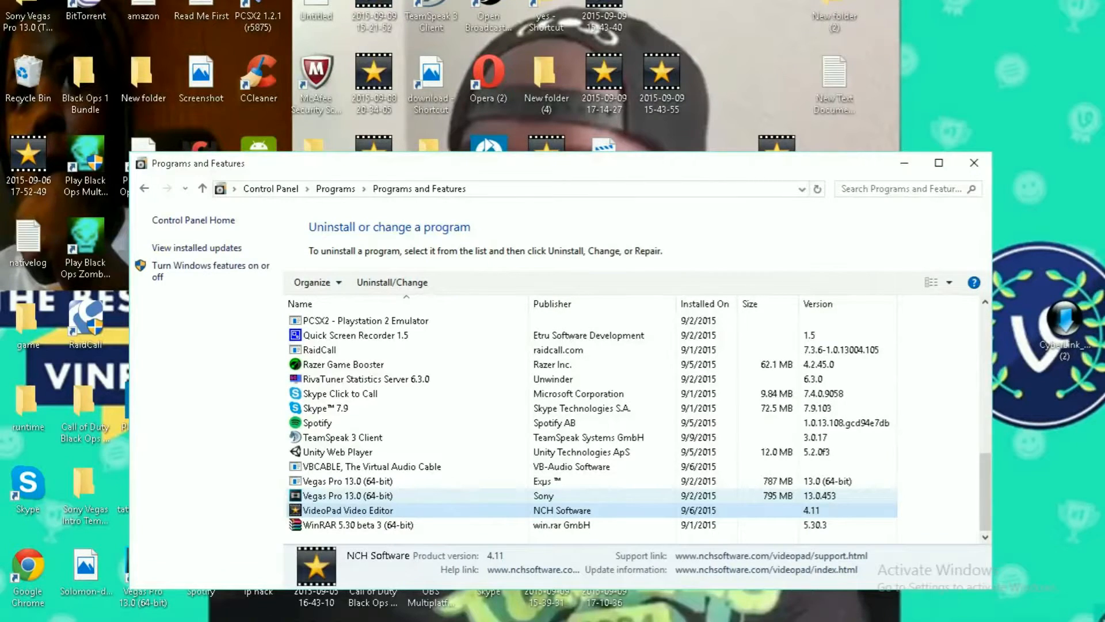
pyautogui.click(391, 282)
pyautogui.write('f')
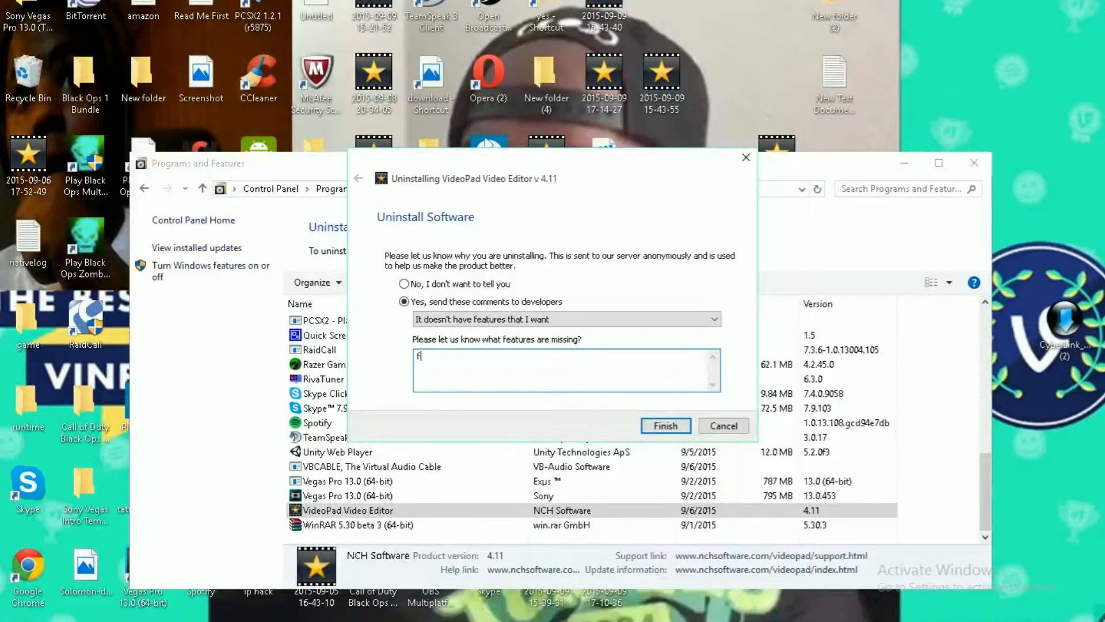
# - Type the missing-features comment "uck u" into the VideoPad uninstaller feedback
pyautogui.write('uck u')
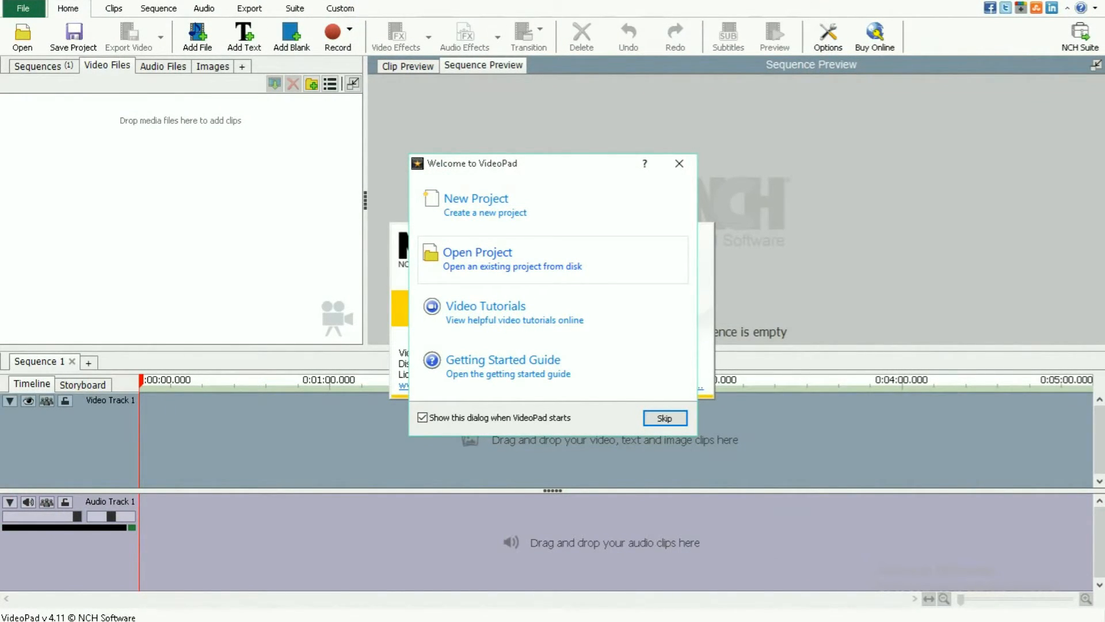
# - Choose Open Project on VideoPad's welcome screen to browse the Videos folder
pyautogui.click(477, 252)
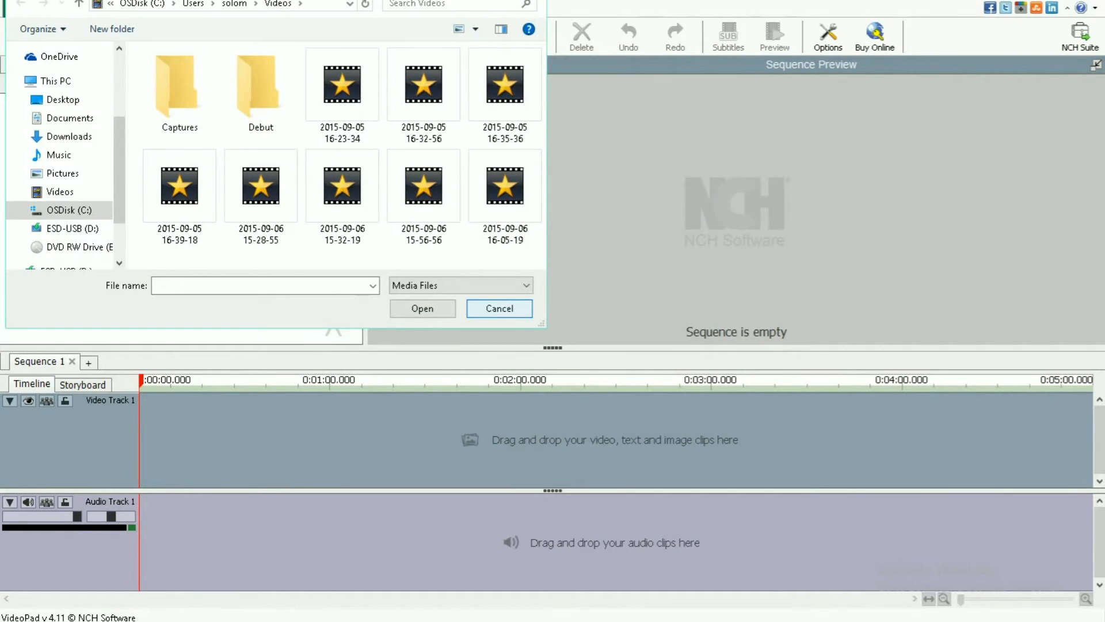